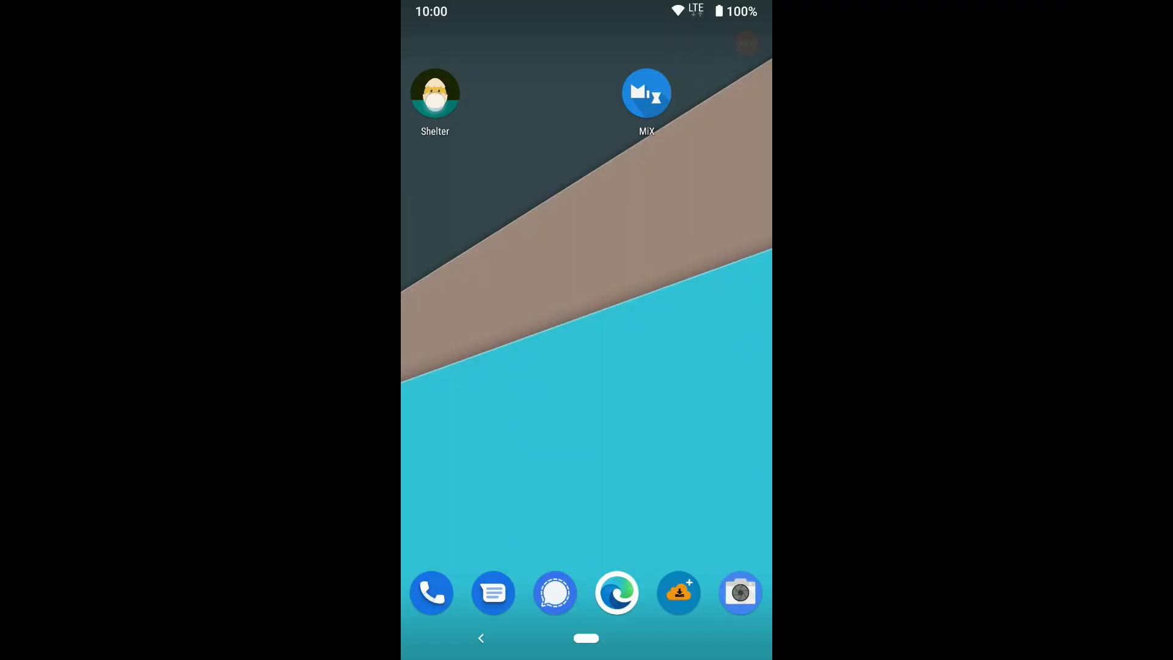
- Launch Shelter and accept the work profile terms
click(435, 92)
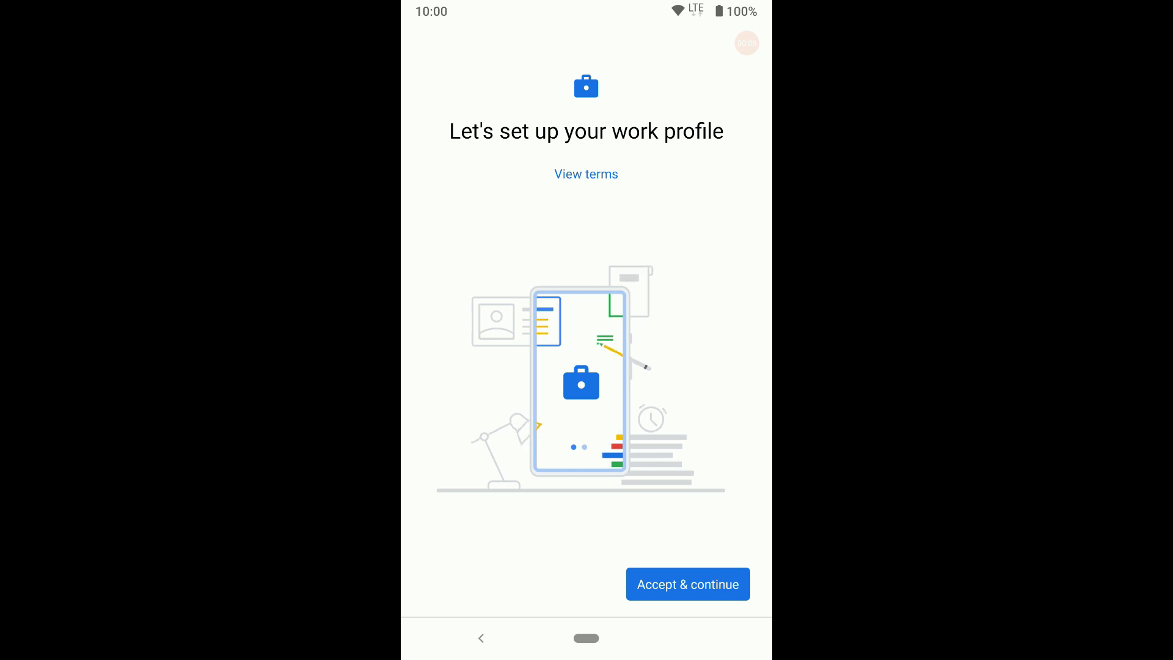
click(686, 583)
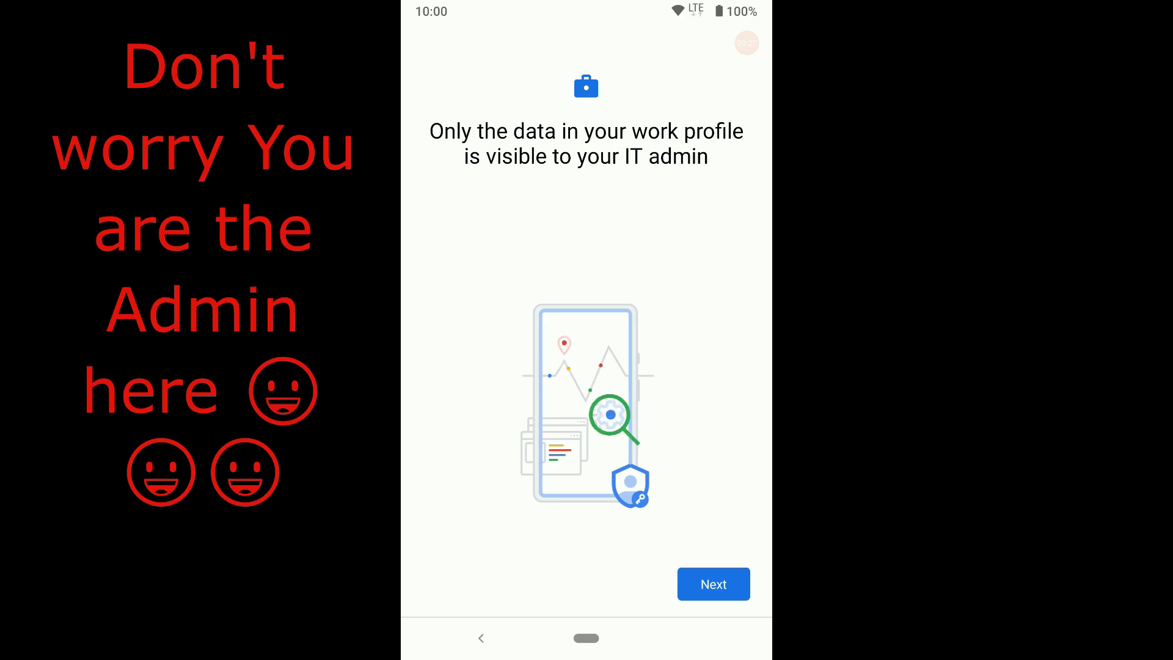
- Get past the IT admin notice and finish creating the work profile
click(712, 584)
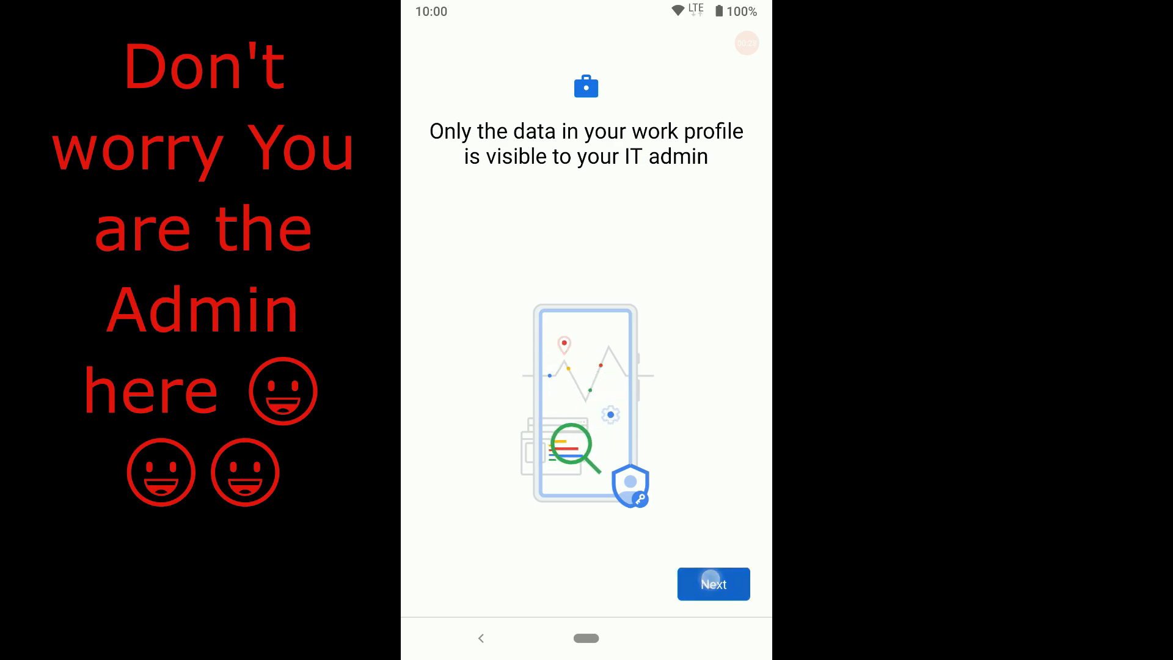
click(712, 584)
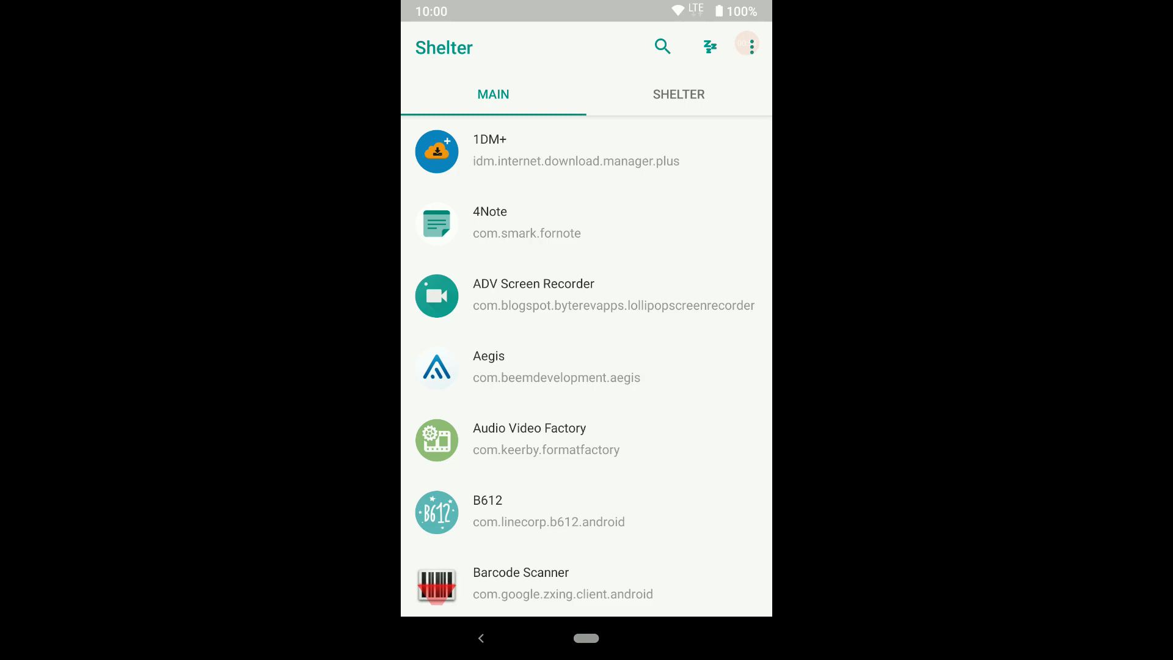
- Switch to the Shelter tab and skip the Contacts Google sign-in
click(677, 94)
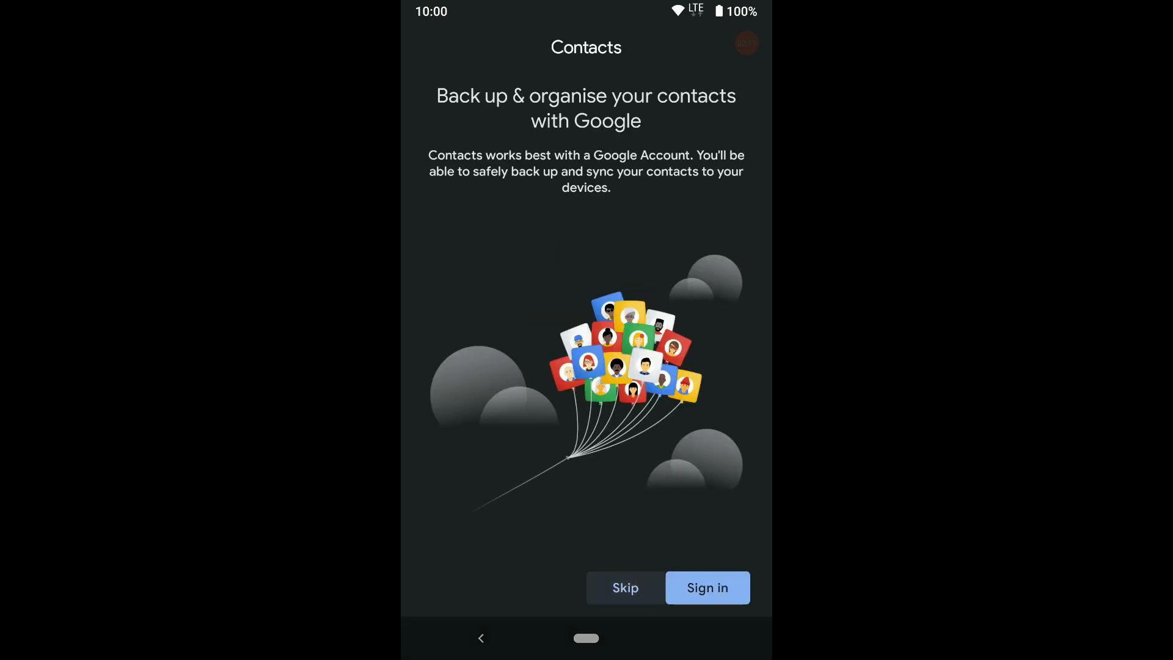
click(625, 587)
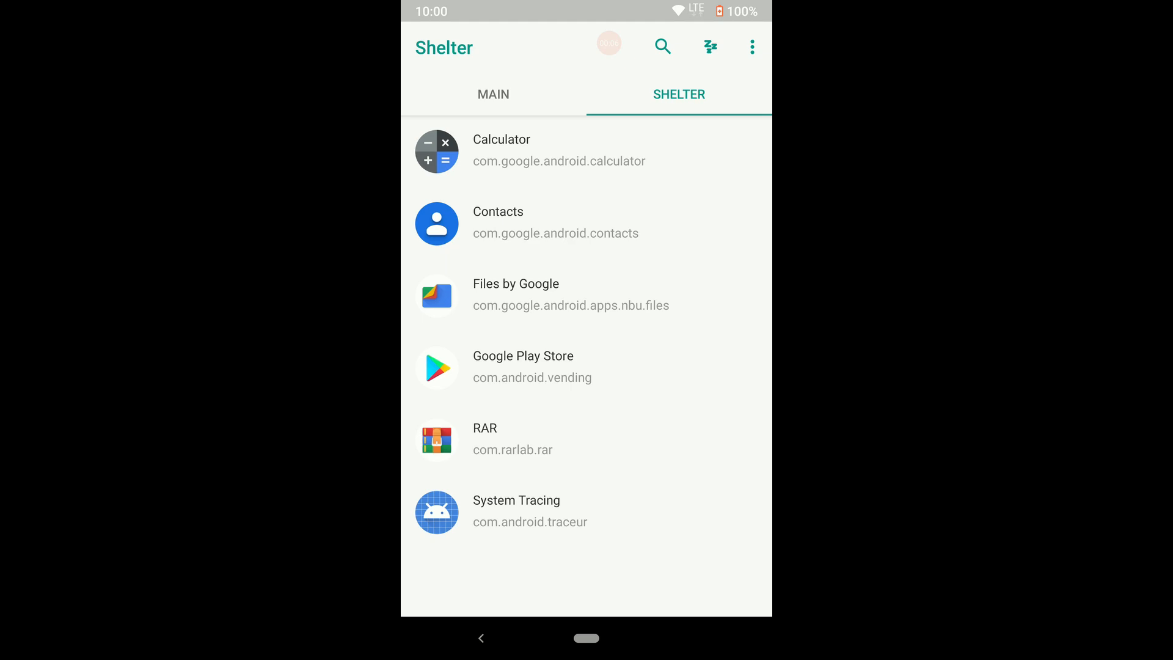
- Clone Calculator to the work profile, then begin installing an APK into Shelter
click(523, 366)
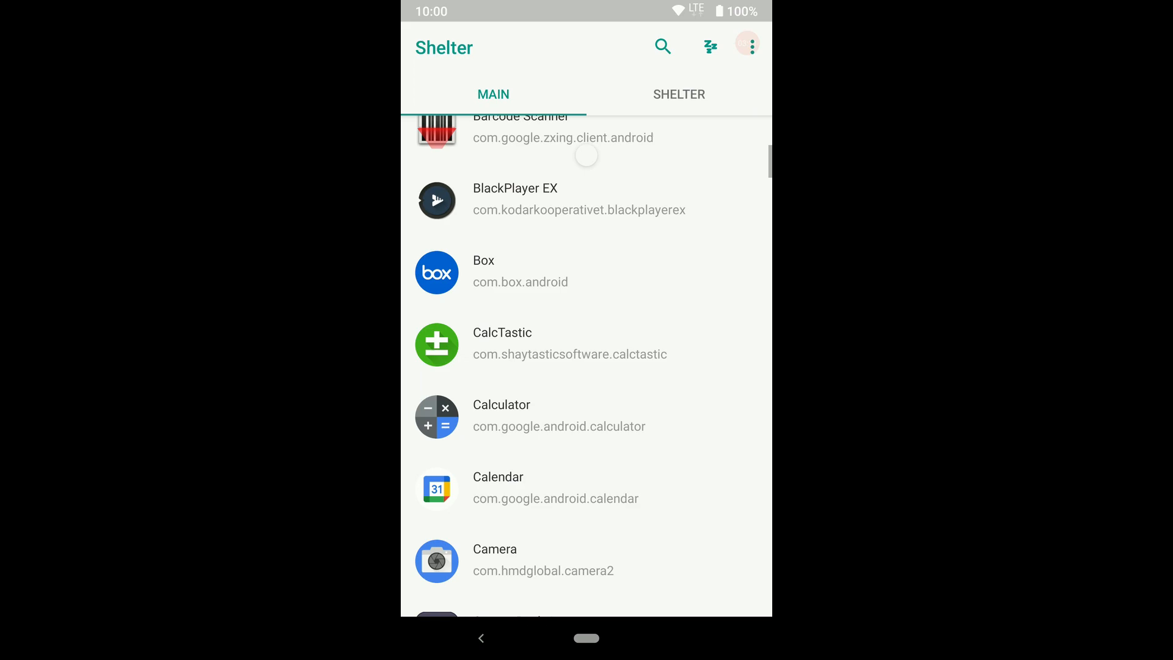
click(501, 416)
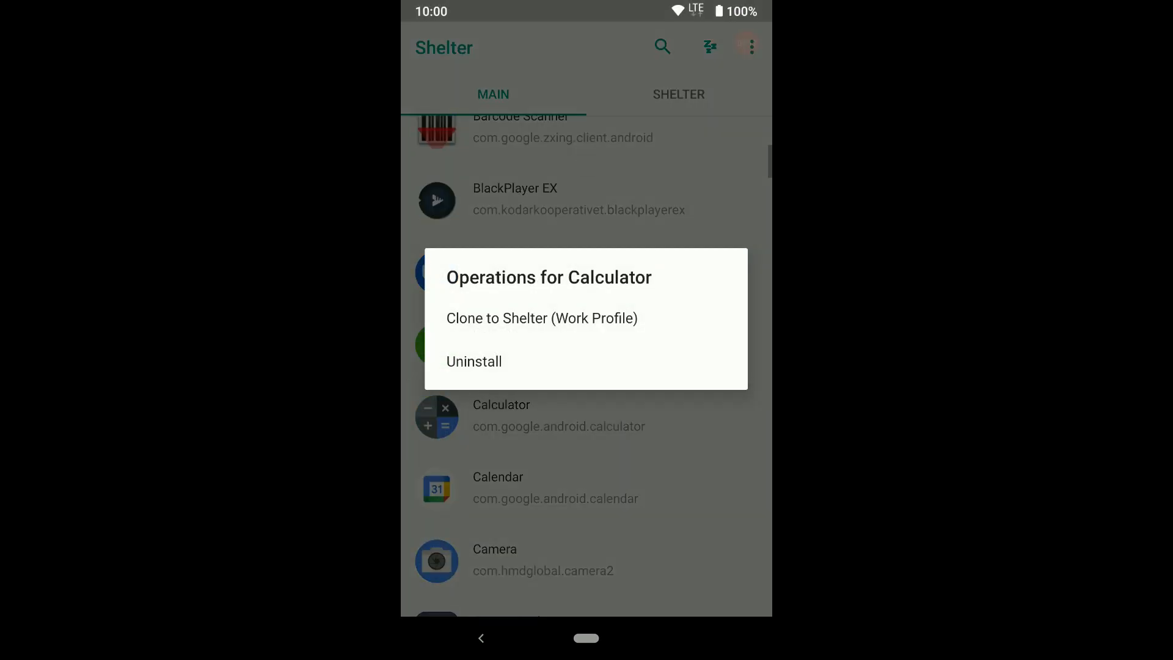
click(542, 317)
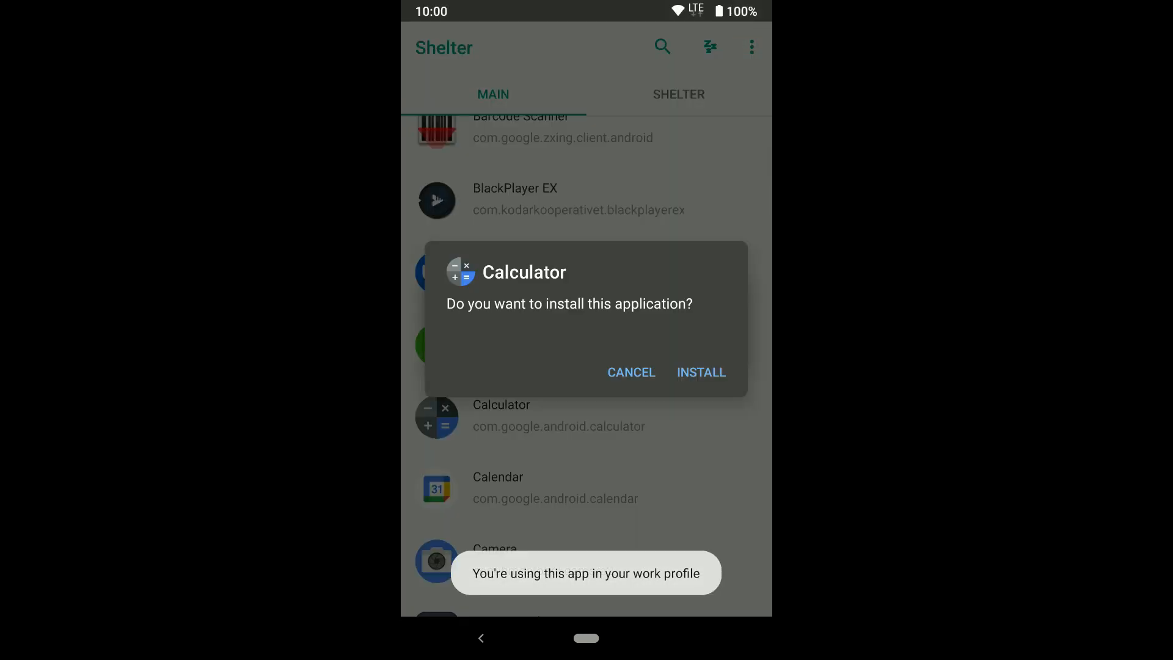
click(700, 372)
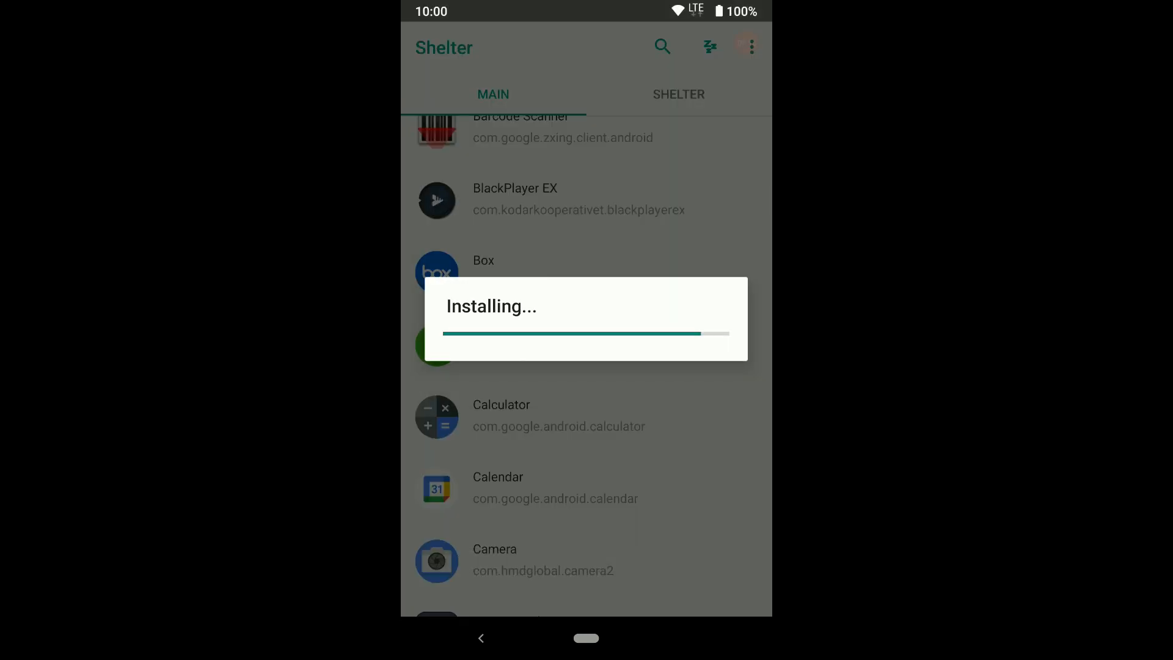
click(677, 94)
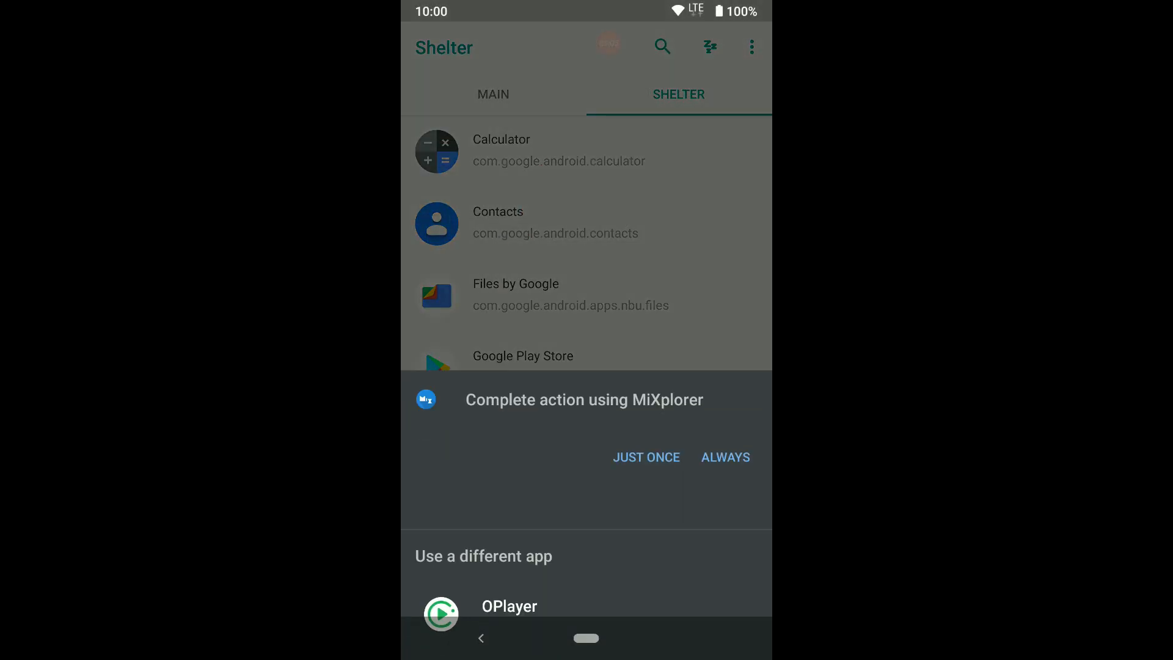
- Install the RAR APK via MiXplorer and open the work copy of RAR
click(645, 457)
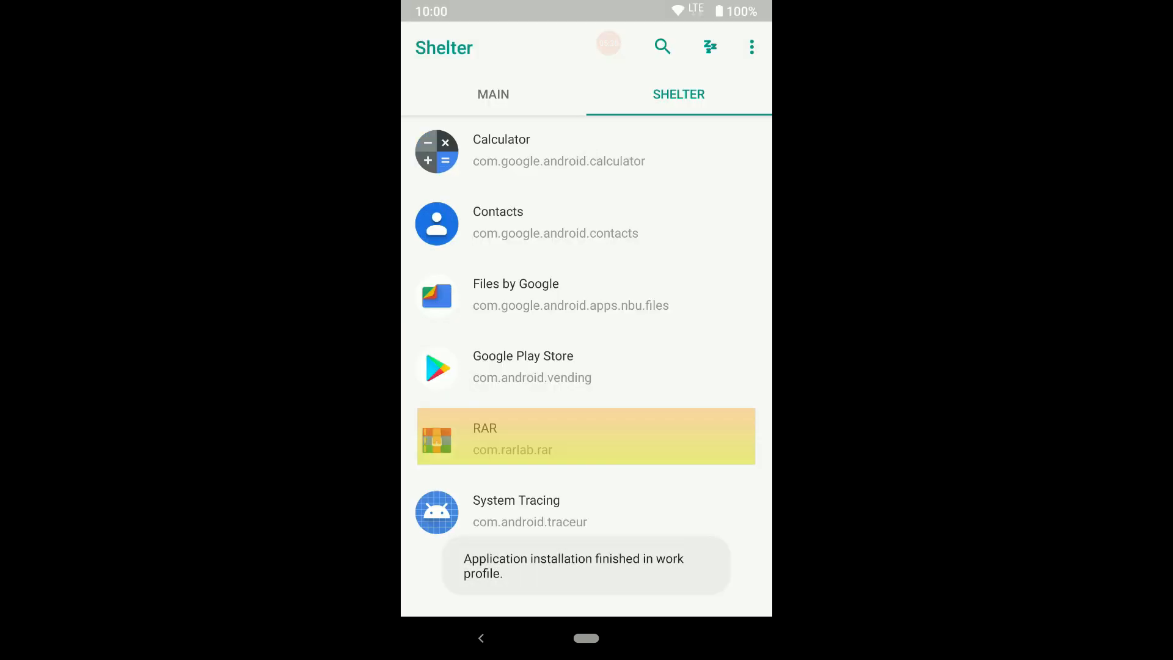
click(586, 437)
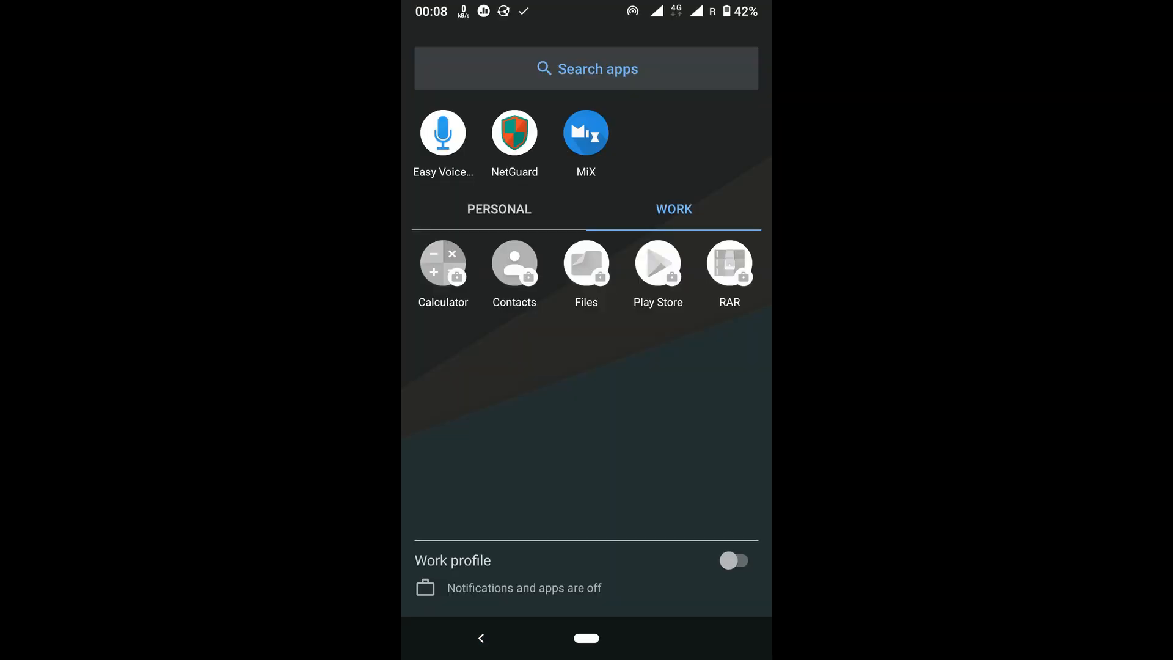
click(727, 262)
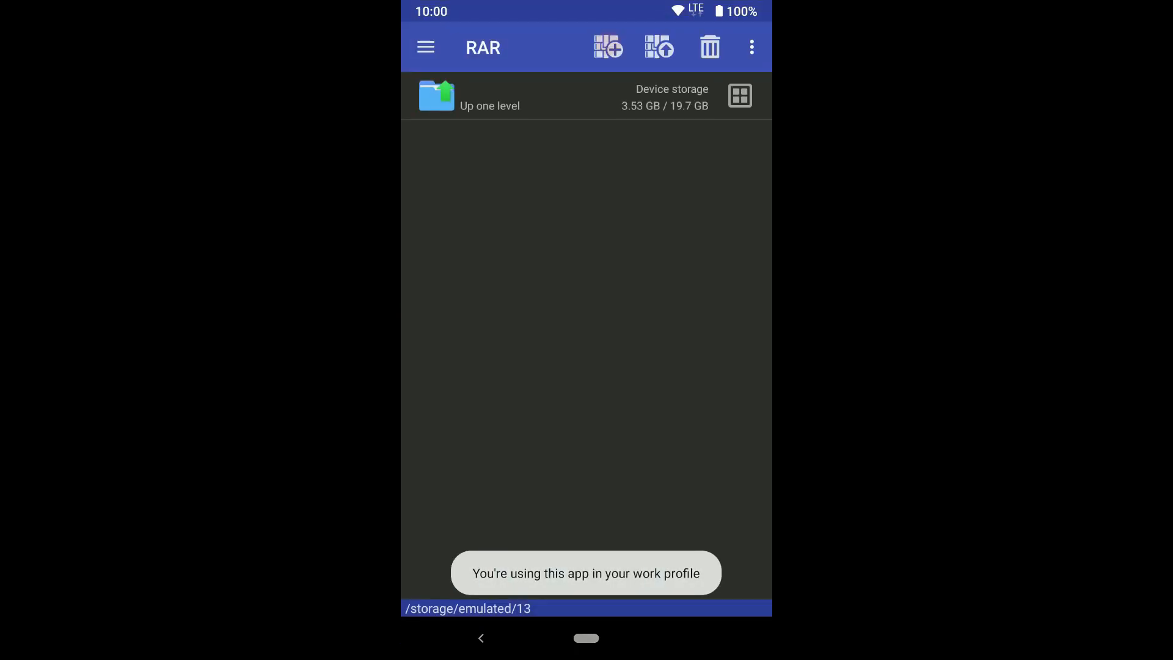